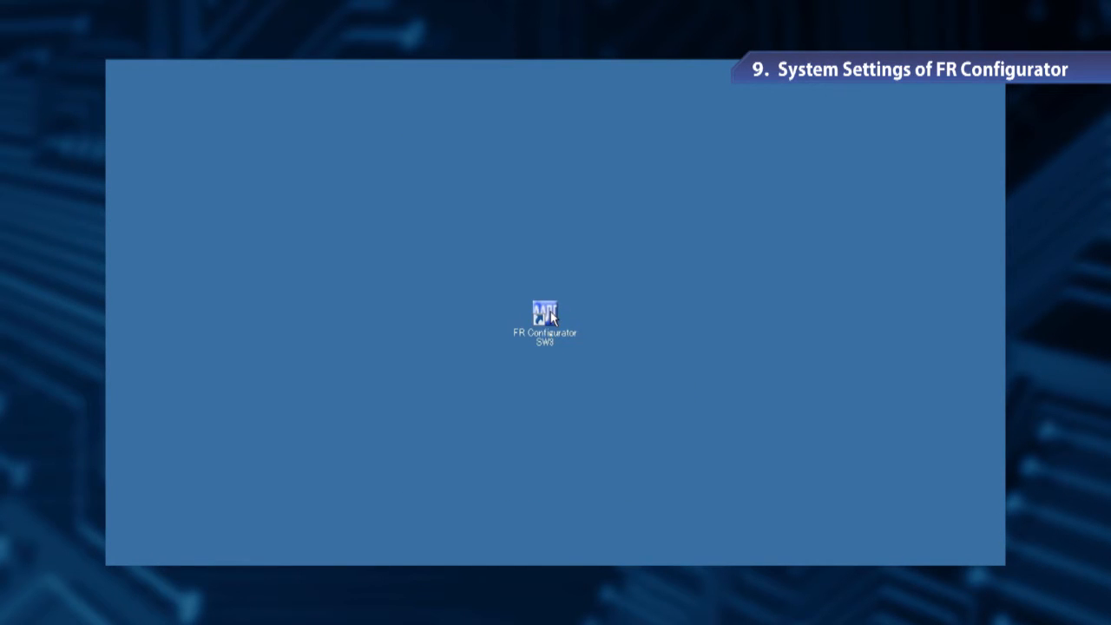
Launch FR Configurator SW3 and select the System Name 'Inverter System' in Easy Setup
{"action": "double_click", "coordinate": [543, 316]}
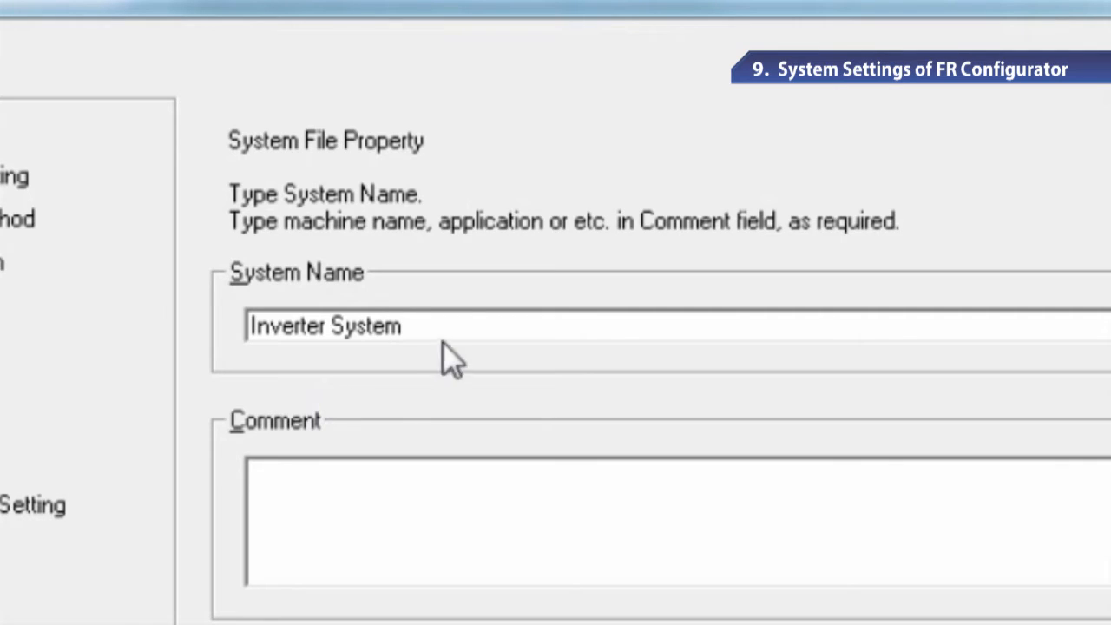
{"action": "triple_click", "coordinate": [323, 326]}
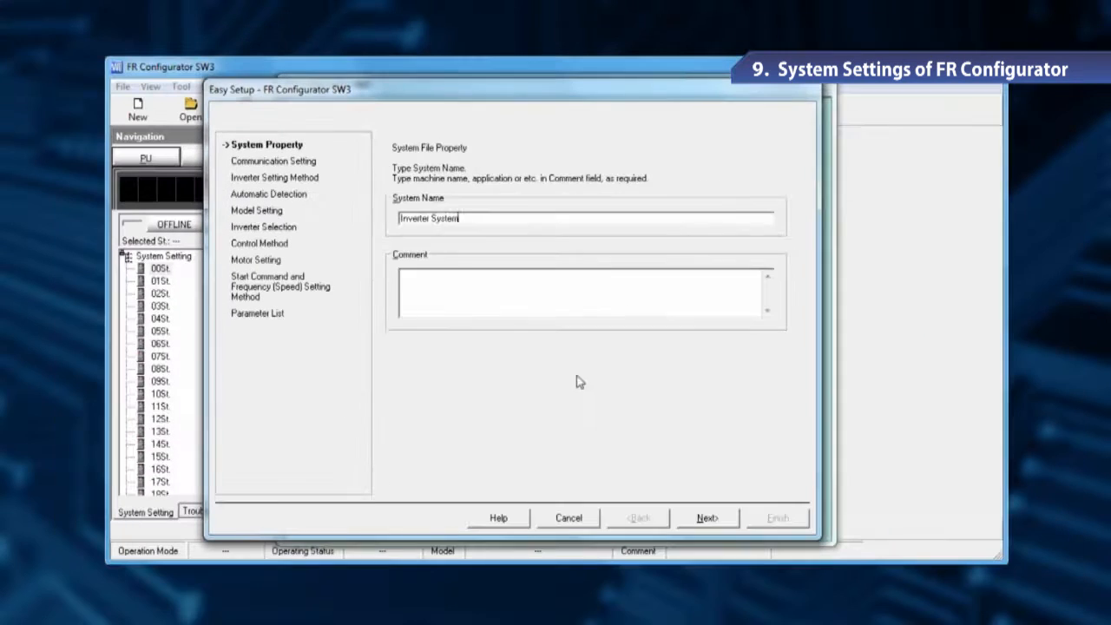
Keep the PC-side port as USB, set Through to None, and continue
{"action": "left_click", "coordinate": [707, 517]}
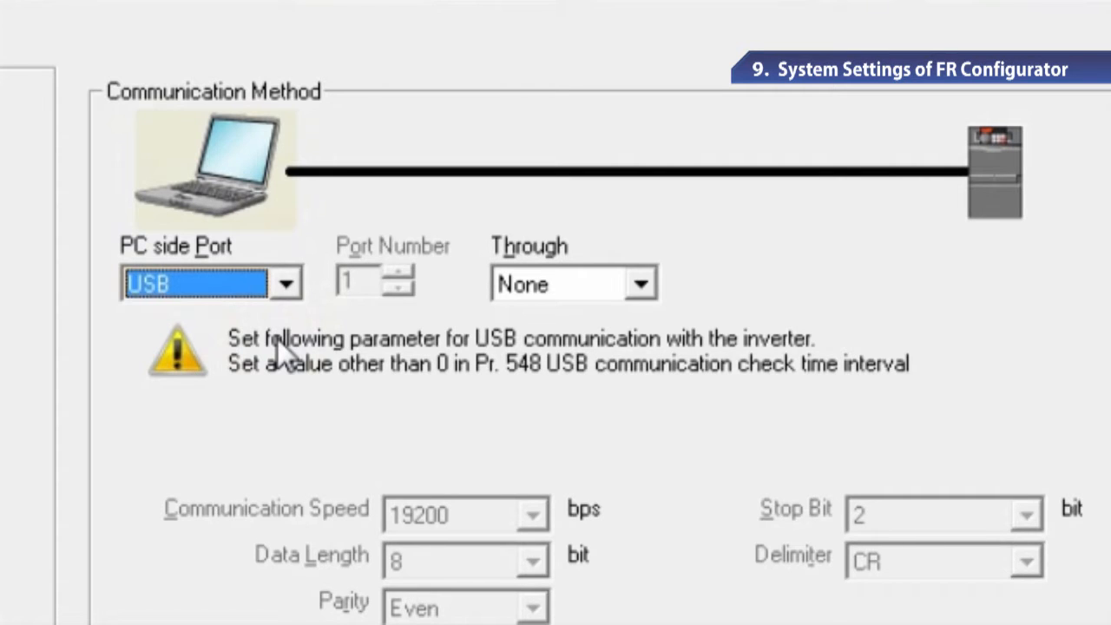
{"action": "left_click", "coordinate": [646, 283]}
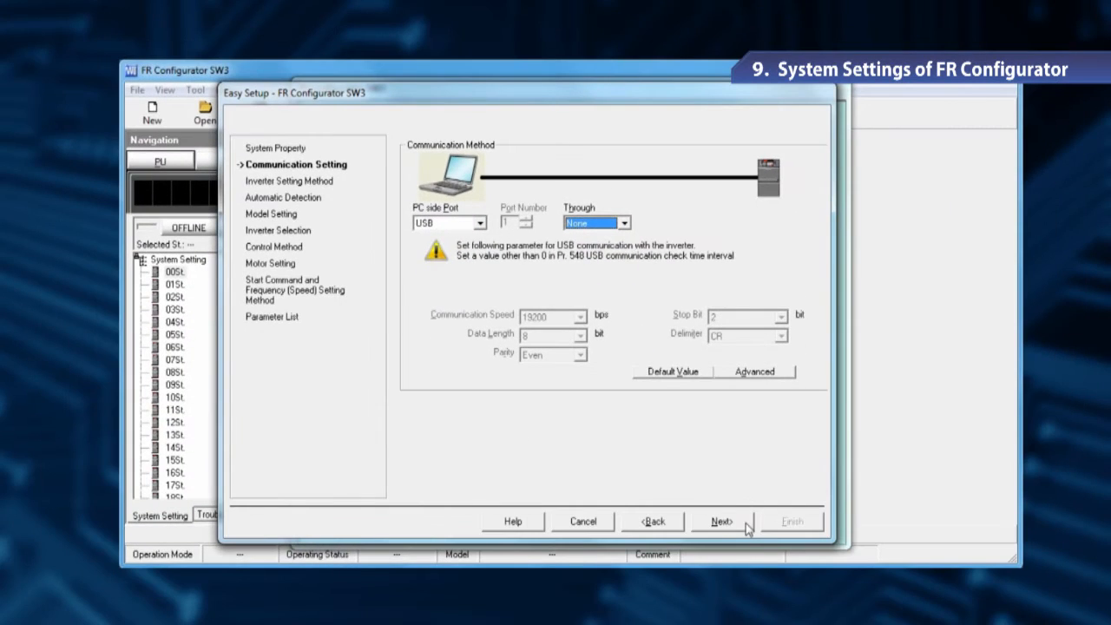
{"action": "left_click", "coordinate": [723, 521]}
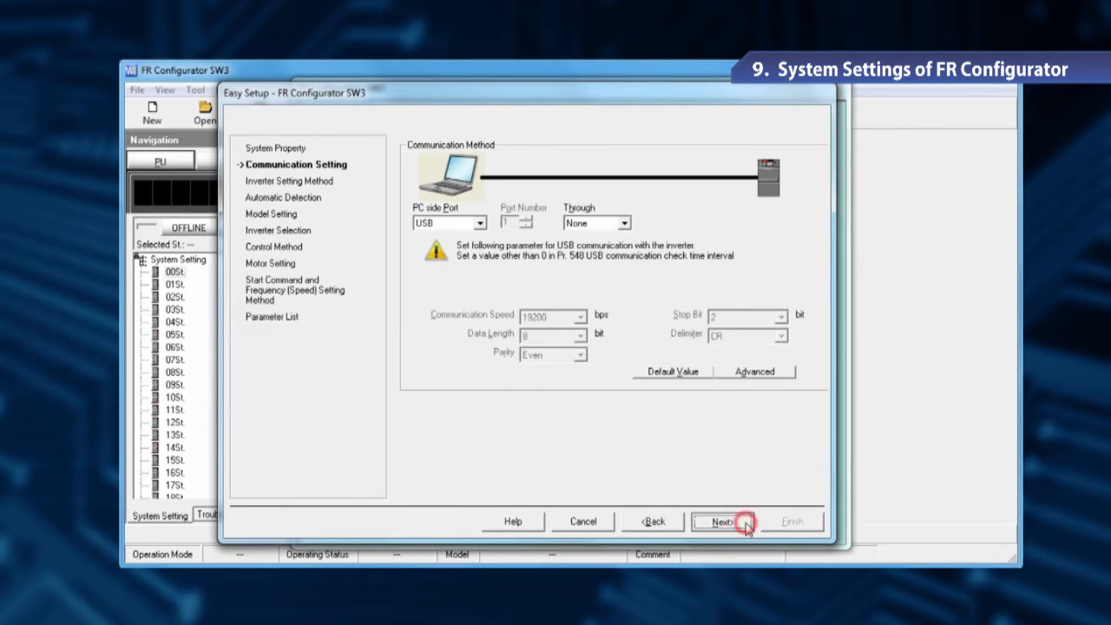
Keep automatic recognition and start detecting the connected inverter, finding station 00 FR-E710W-0.1K
{"action": "left_click", "coordinate": [722, 521]}
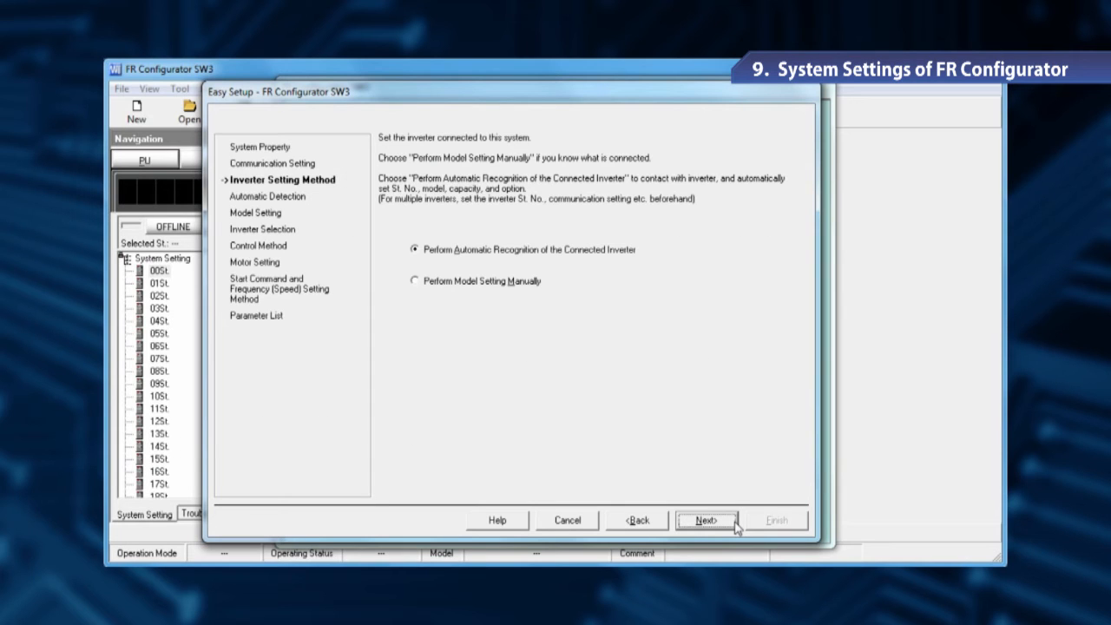
{"action": "left_click", "coordinate": [700, 521]}
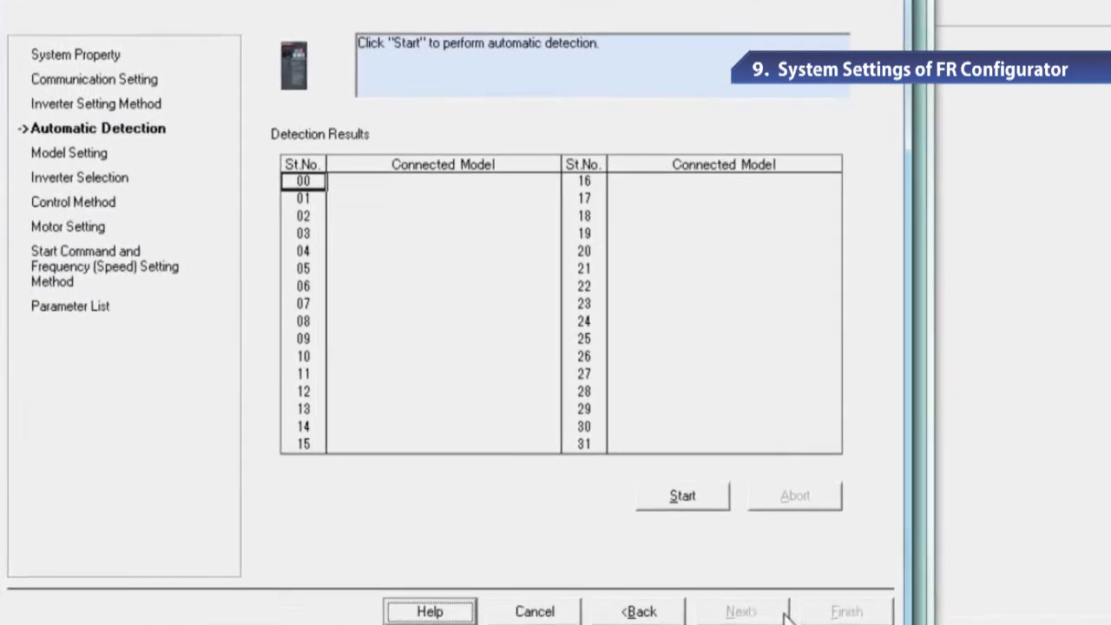
{"action": "left_click", "coordinate": [681, 493]}
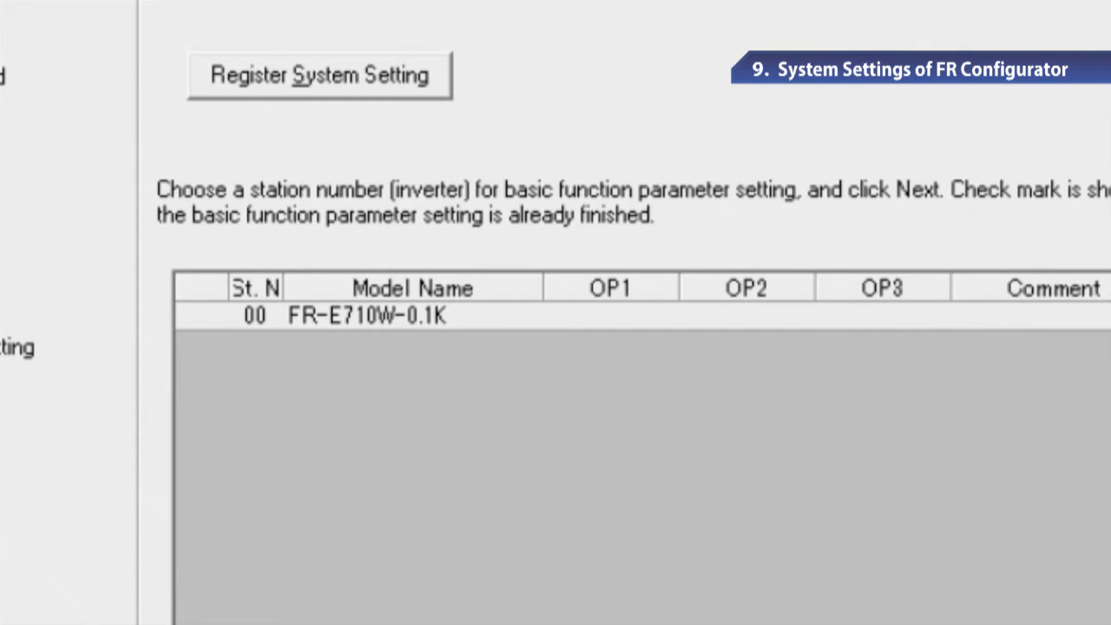
Register the FR-E710W-0.1K model setting into the system and continue to Control Method
{"action": "left_click", "coordinate": [320, 76]}
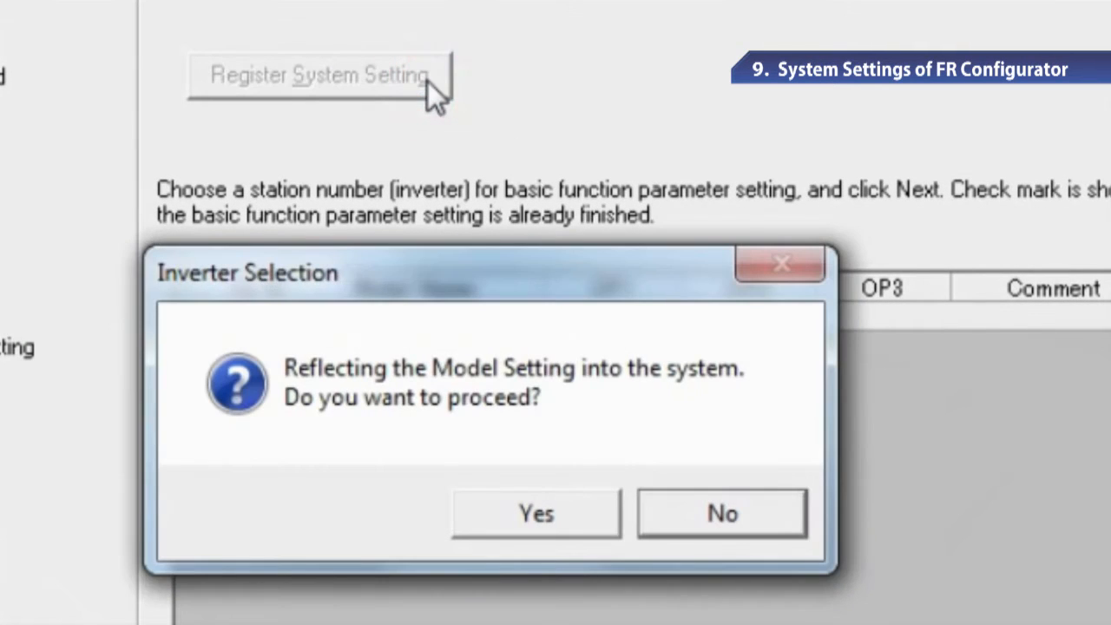
{"action": "left_click", "coordinate": [535, 514]}
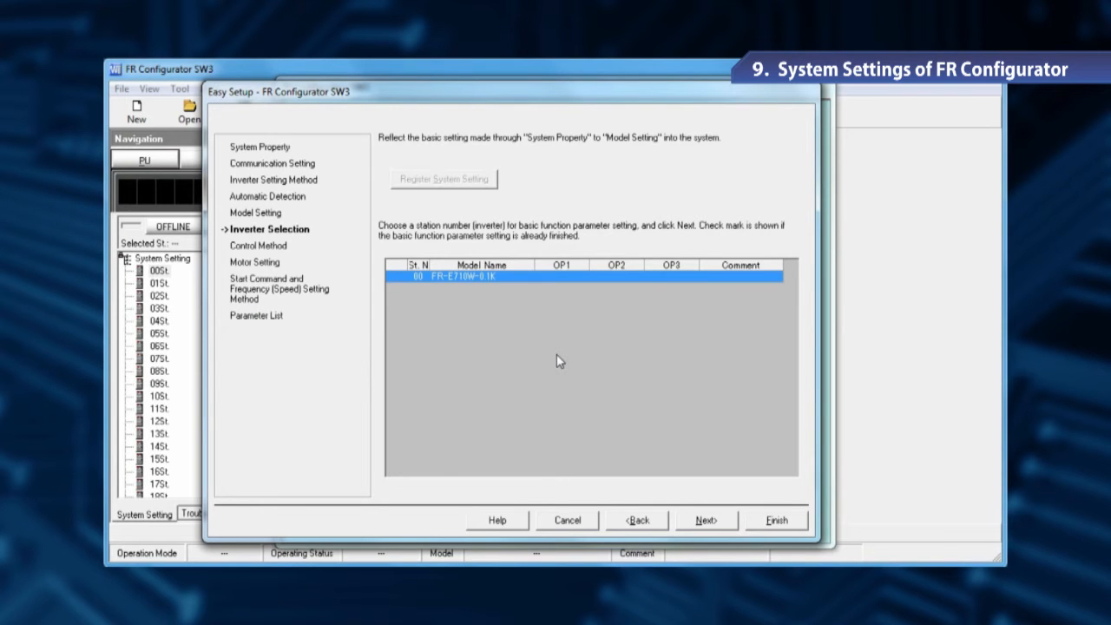
{"action": "left_click", "coordinate": [705, 521]}
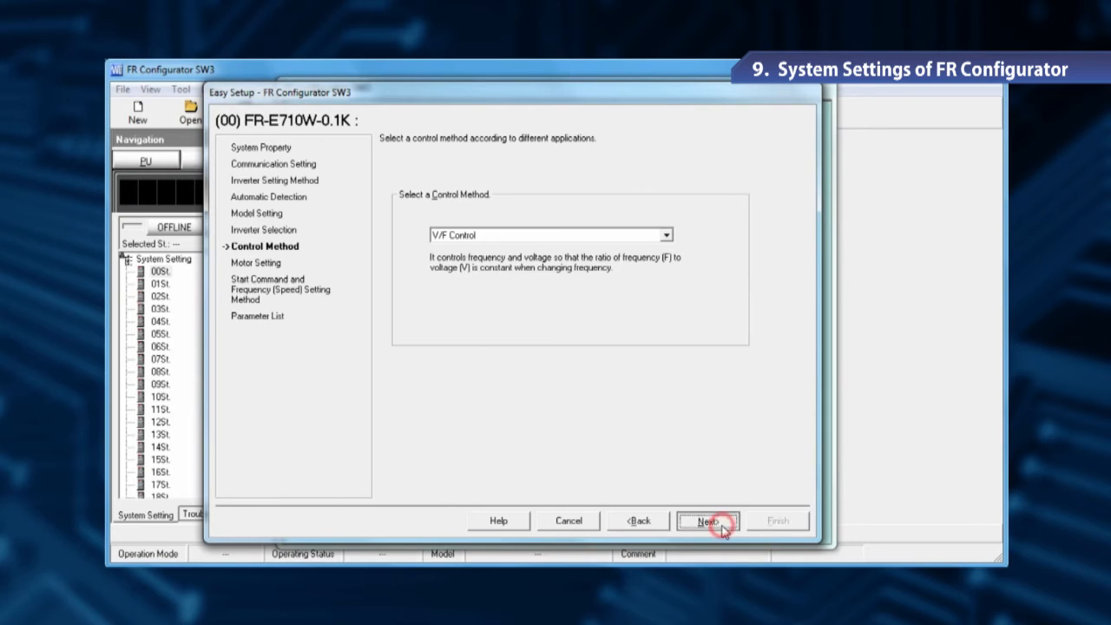
Keep V/F Control and enter 0.63 A as the rated motor current for the 0.10 kW standard motor
{"action": "left_click", "coordinate": [709, 521]}
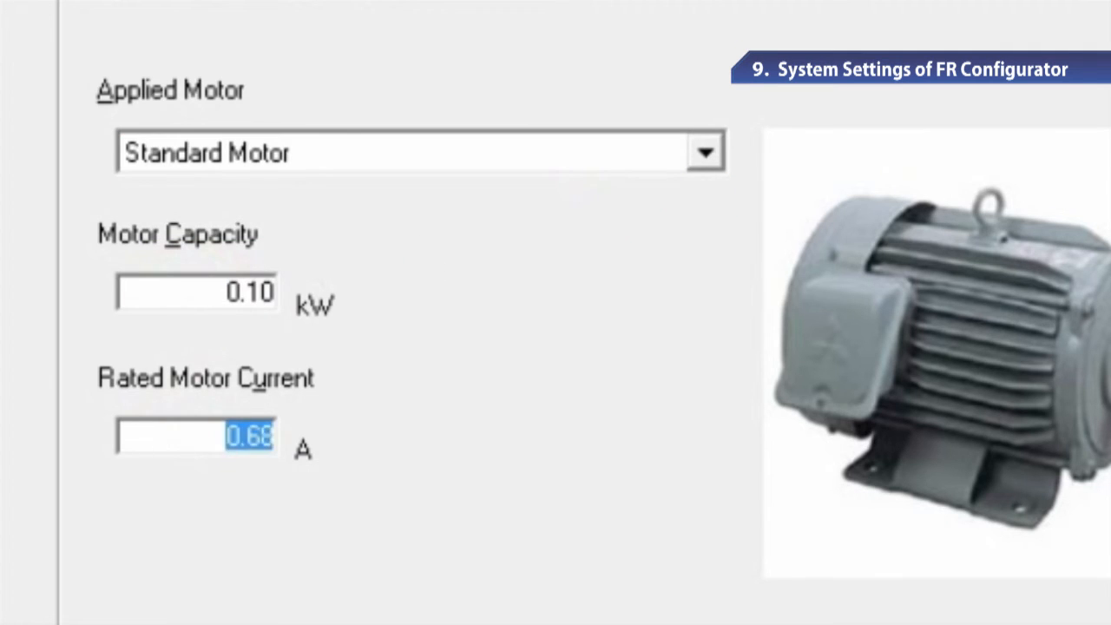
{"action": "type", "text": "0.63"}
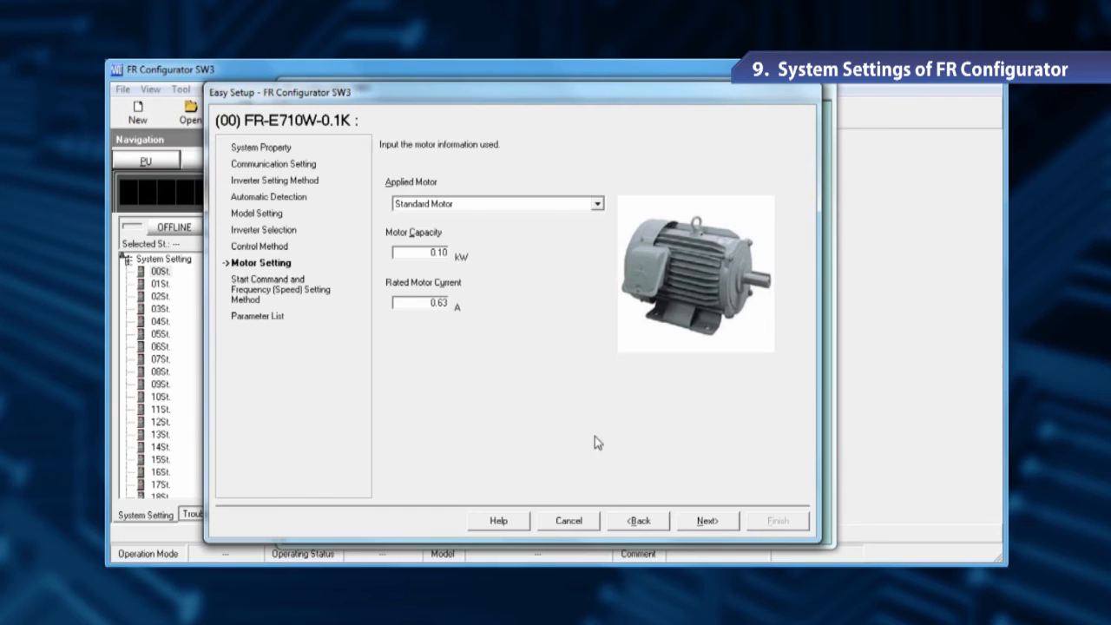
{"action": "left_click", "coordinate": [707, 521]}
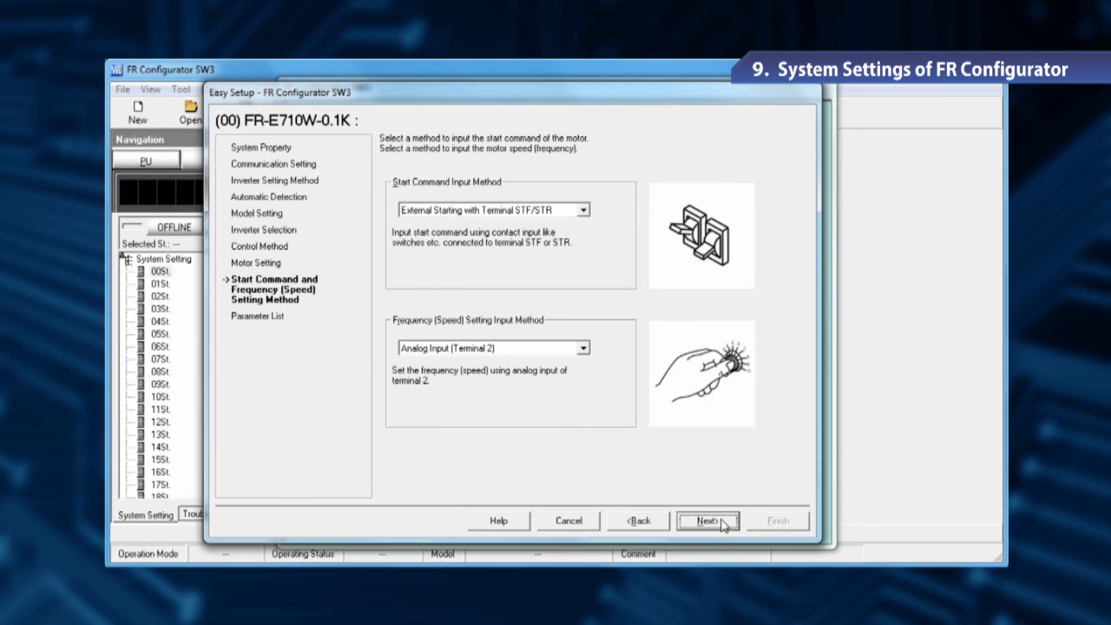
Accept terminal start and analog speed input, finish Easy Setup, and confirm applying the parameters
{"action": "left_click", "coordinate": [707, 521]}
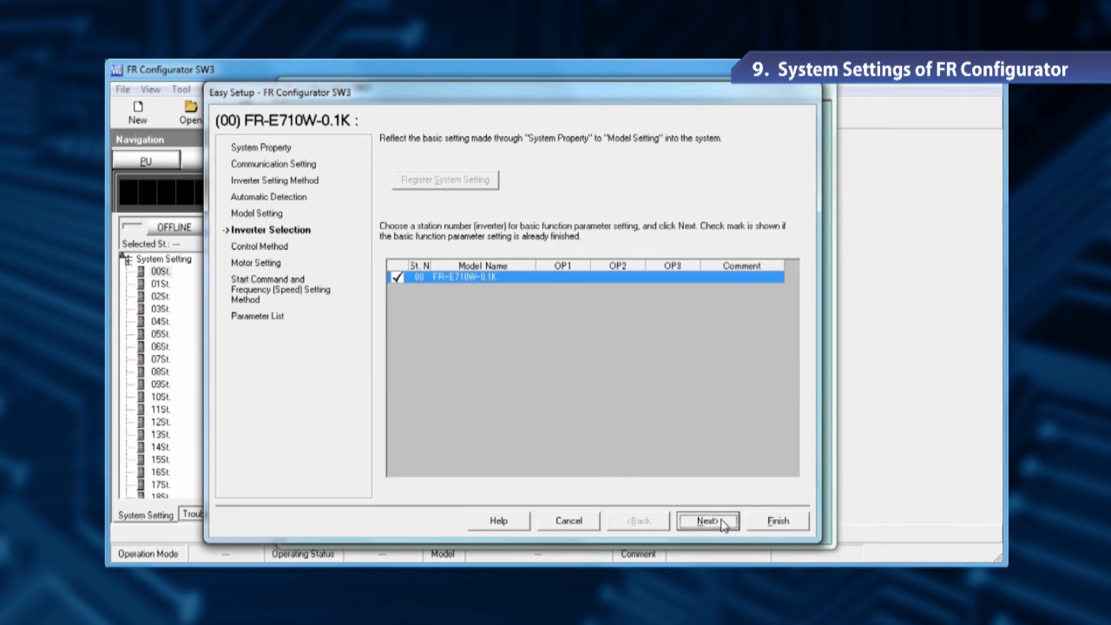
{"action": "left_click", "coordinate": [778, 521]}
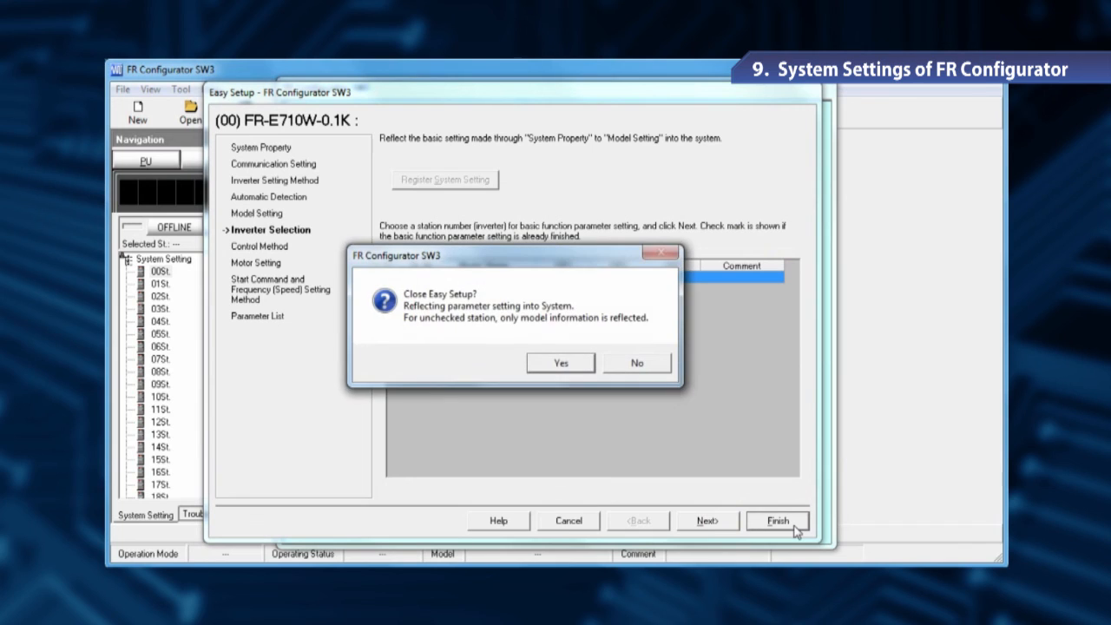
{"action": "left_click", "coordinate": [559, 363]}
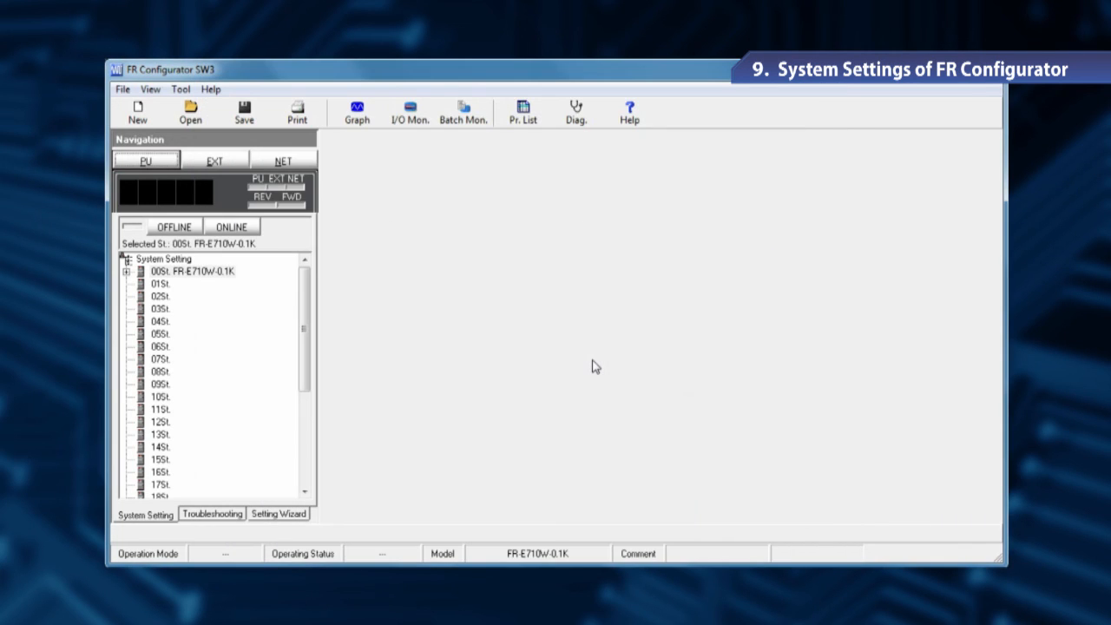